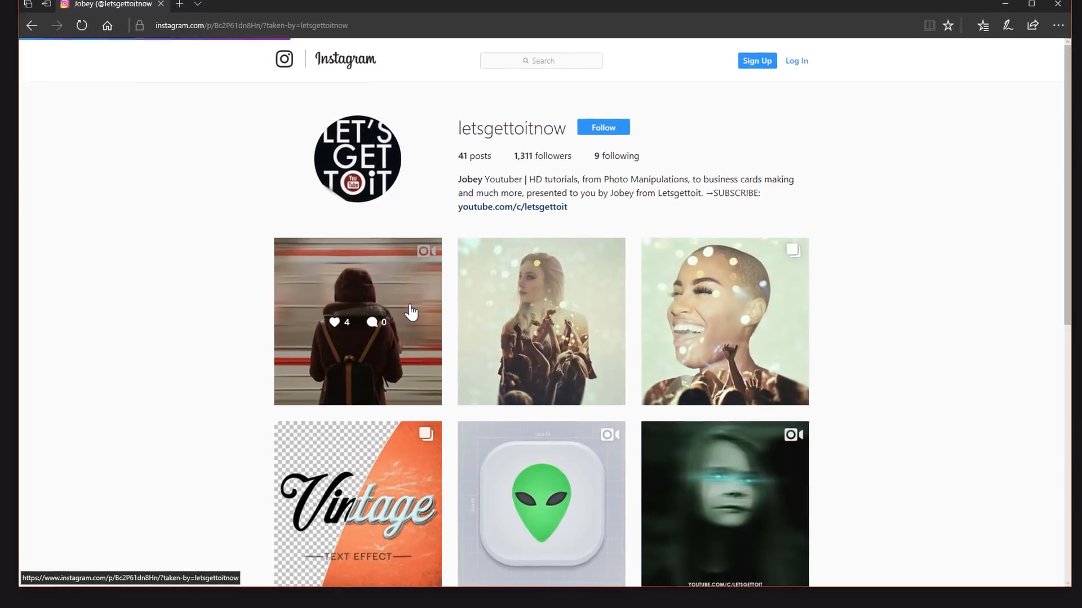
Close the Edge window showing the 'letsgettoitnow' Instagram profile
left_click(356, 321)
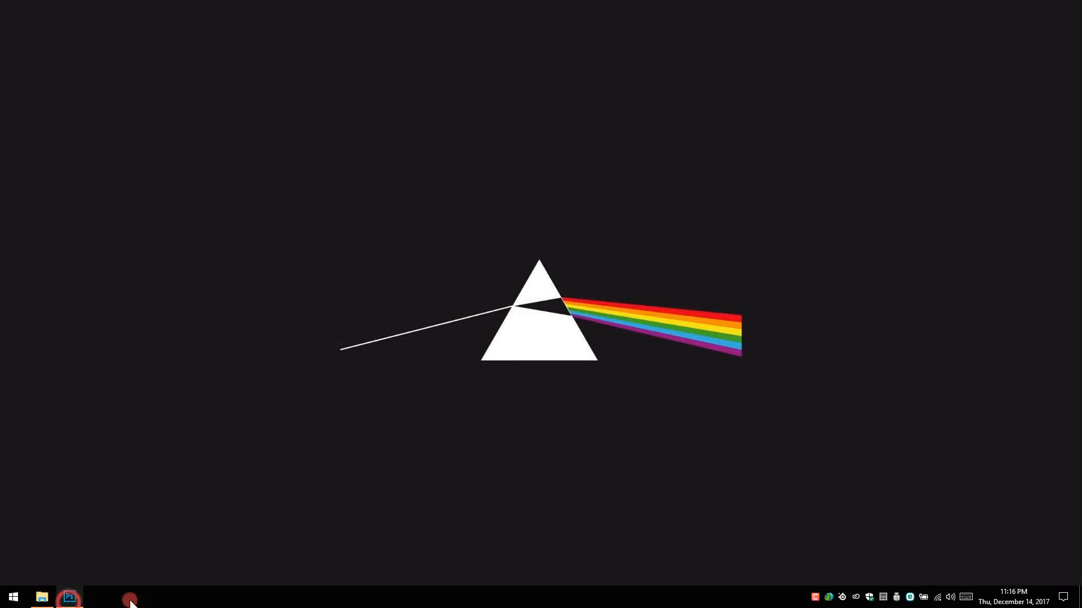
Launch Photoshop and set up a new 1920×1080 px, 72 ppi document
left_click(68, 597)
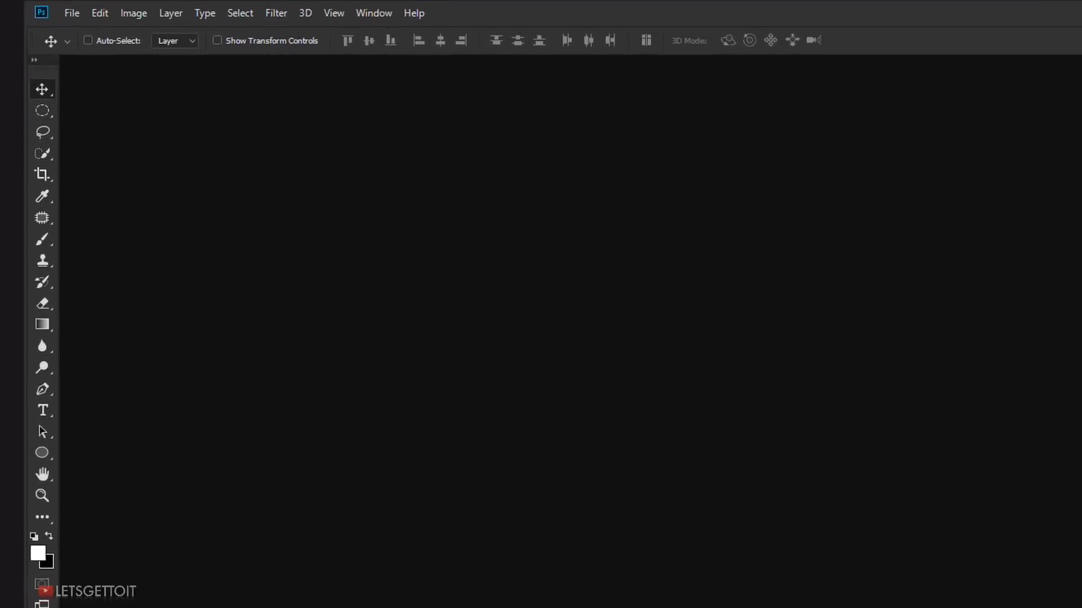
left_click(71, 13)
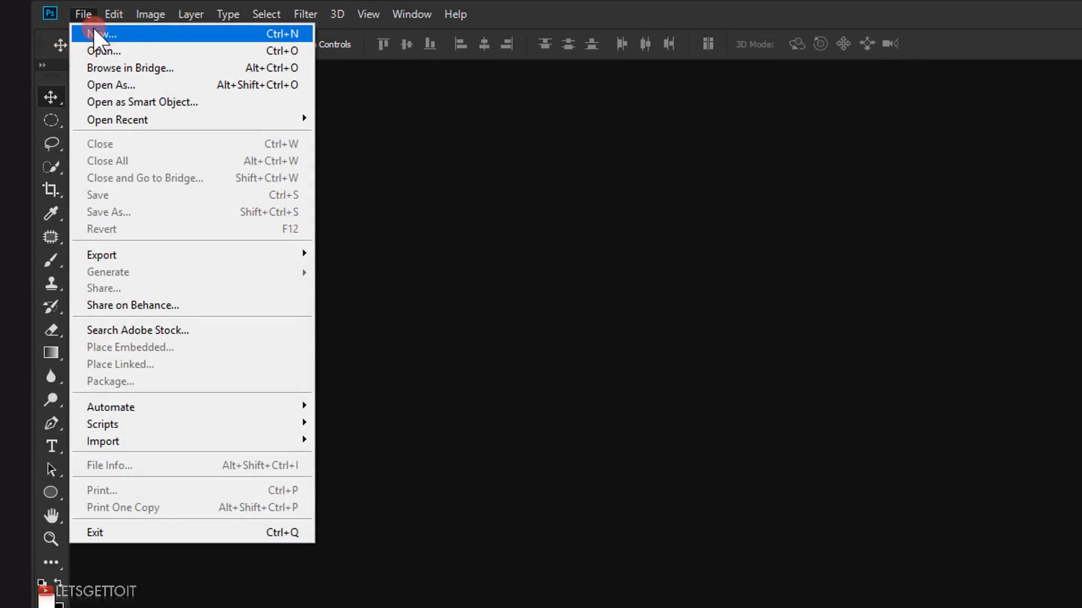
left_click(102, 34)
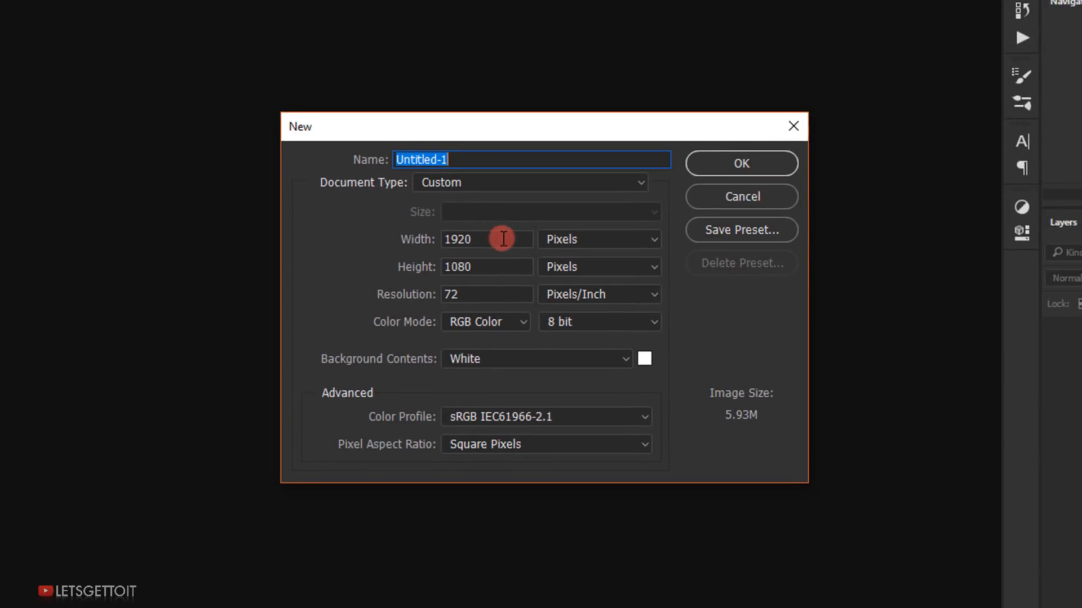
left_click(483, 240)
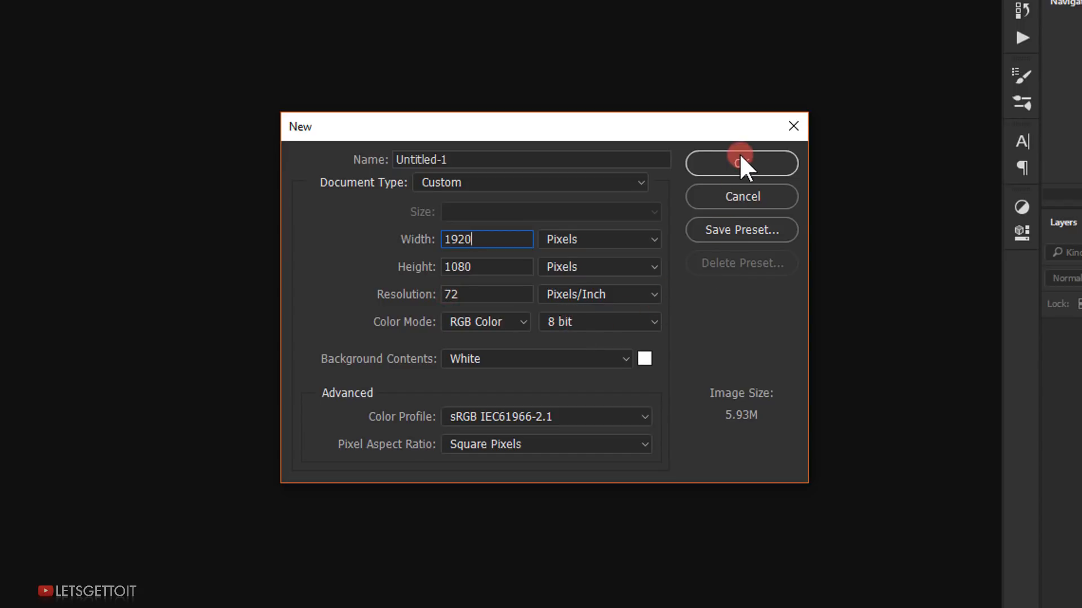
Create the blank document, then select all and copy the train photo
left_click(740, 163)
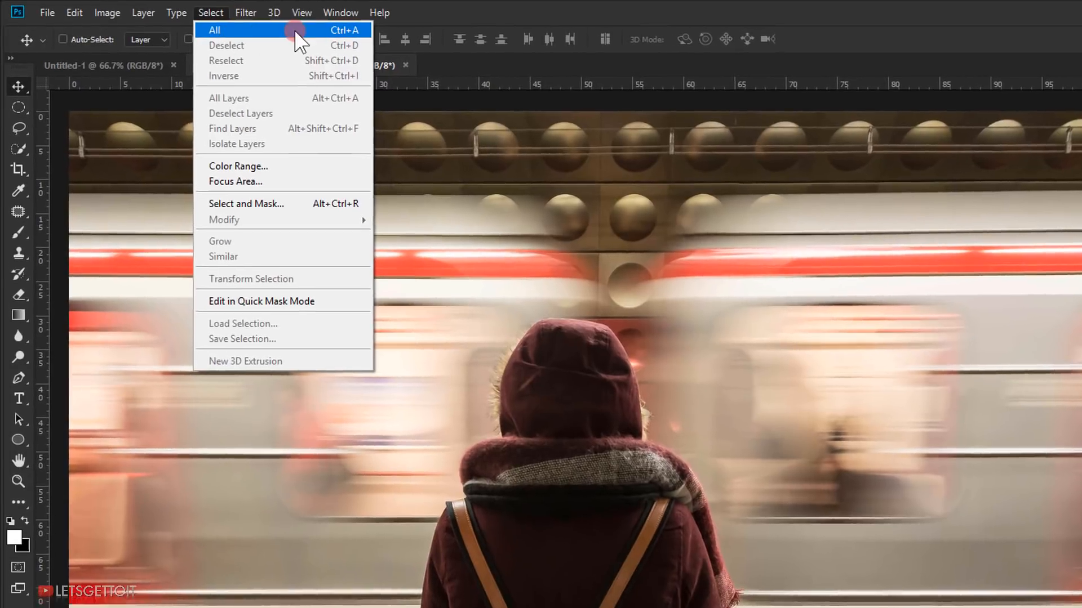
left_click(214, 30)
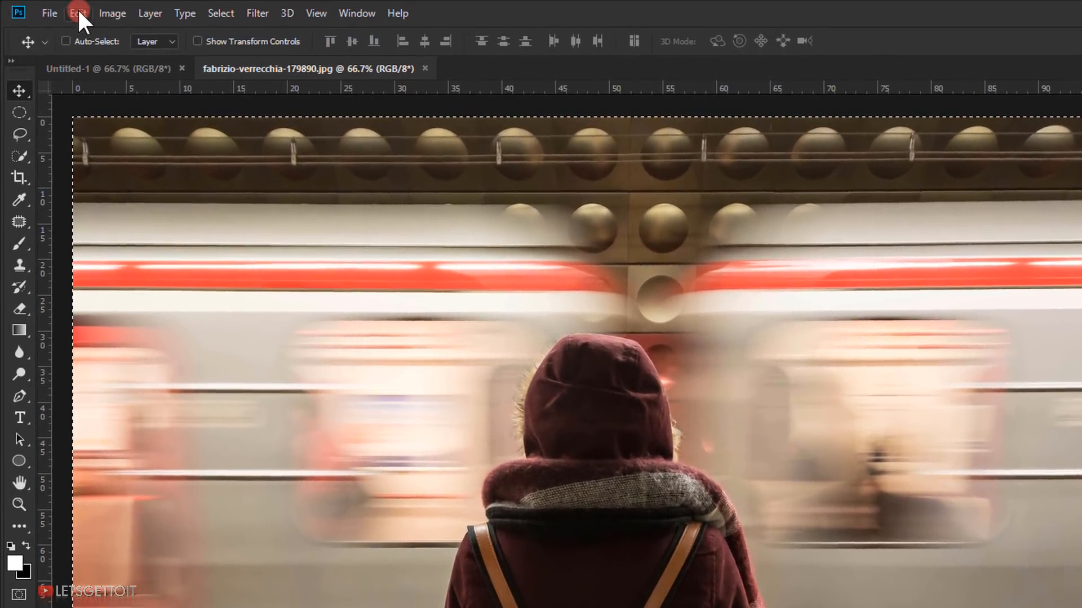
left_click(78, 12)
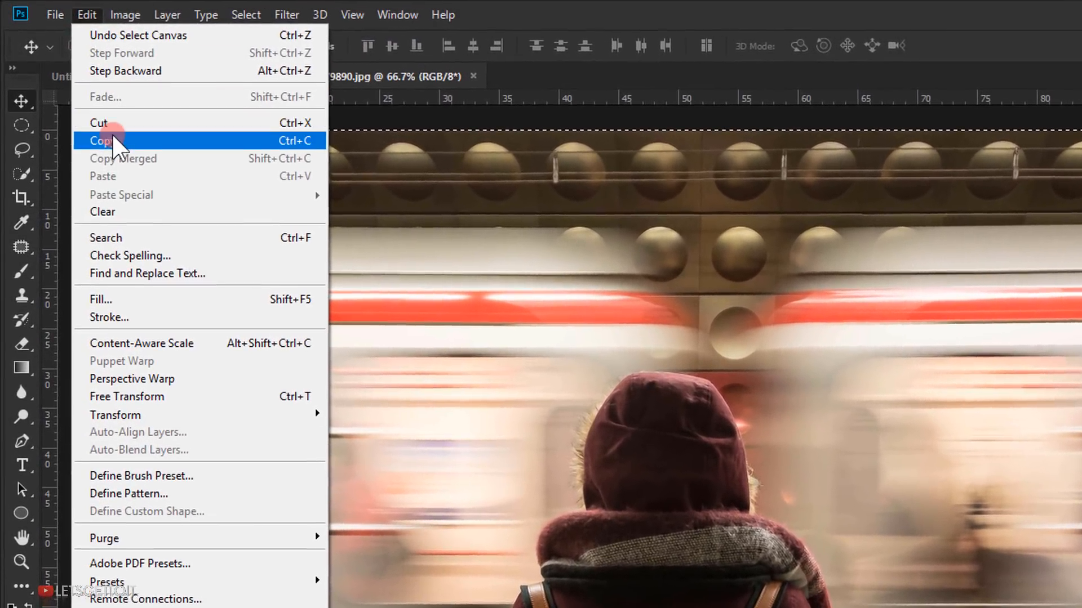
left_click(103, 141)
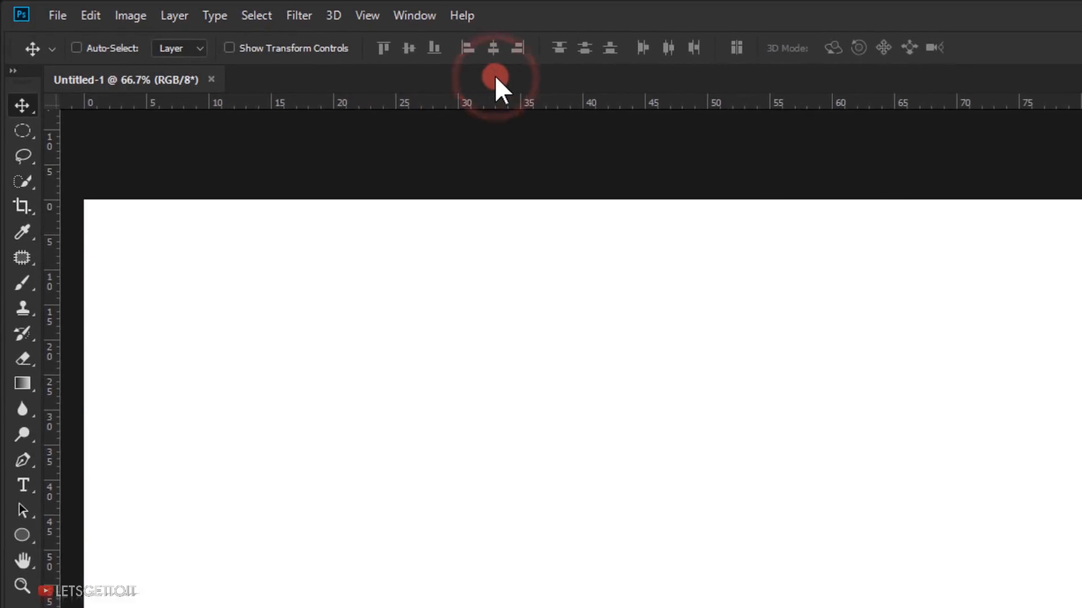
Paste the train photo into Untitled-1
left_click(101, 16)
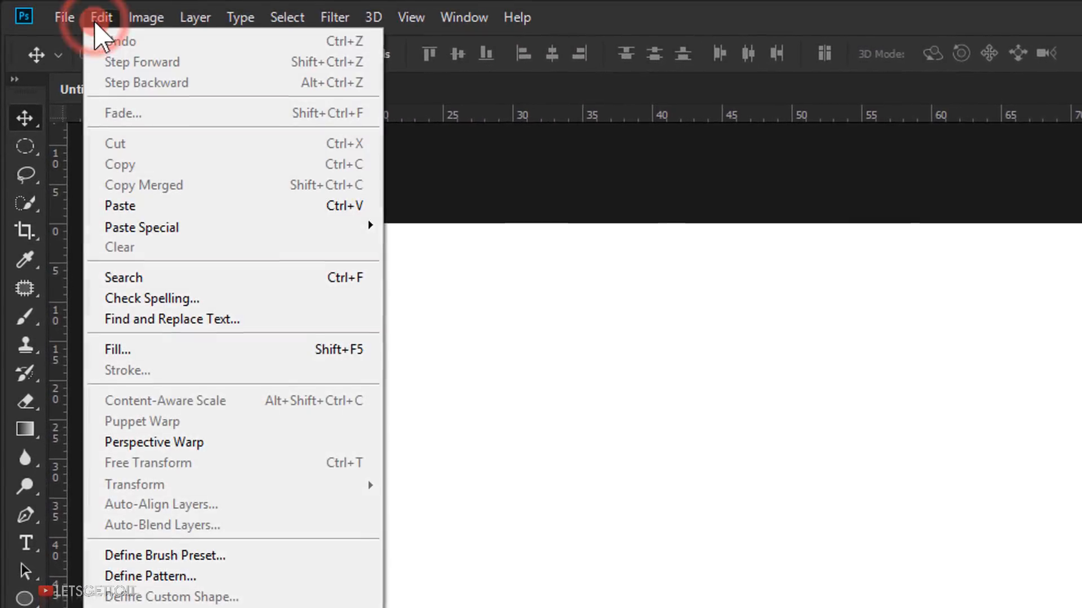
left_click(119, 205)
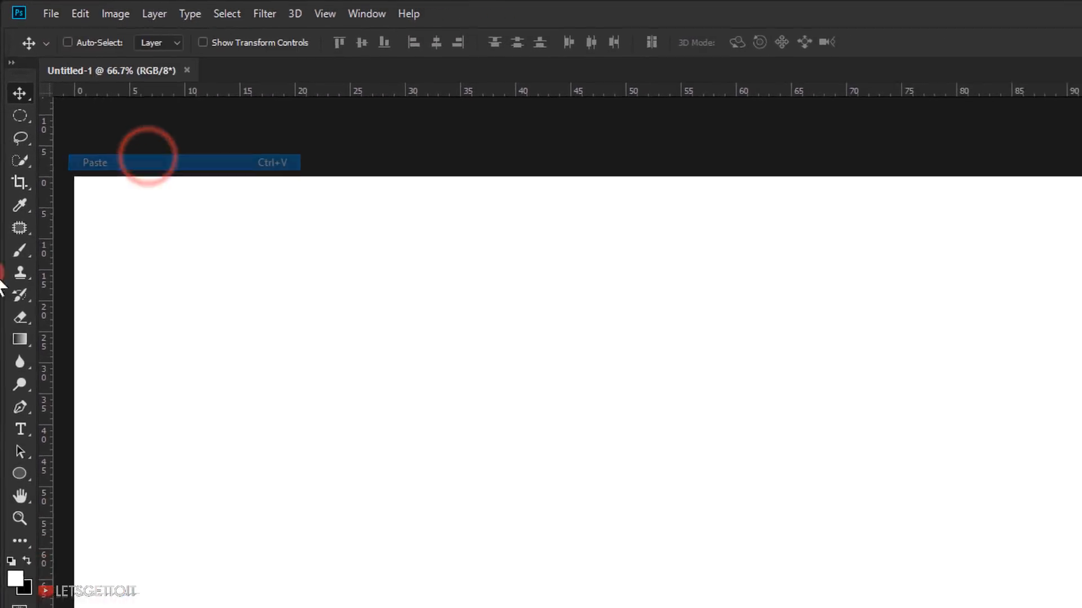
left_click(95, 163)
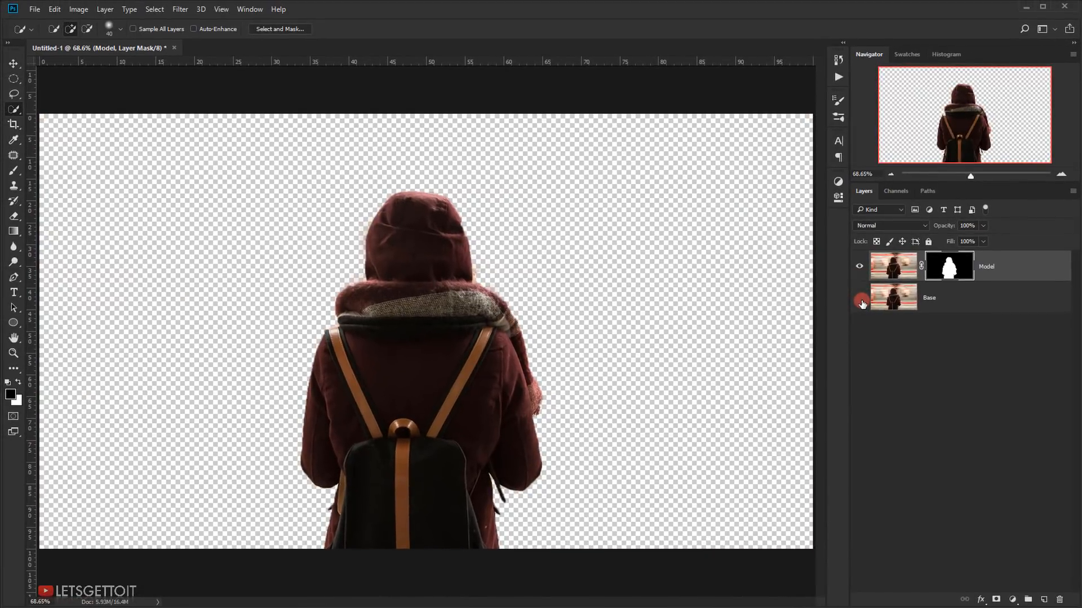
Hide Model and content-aware fill the lasso area around the woman on Base
left_click(862, 304)
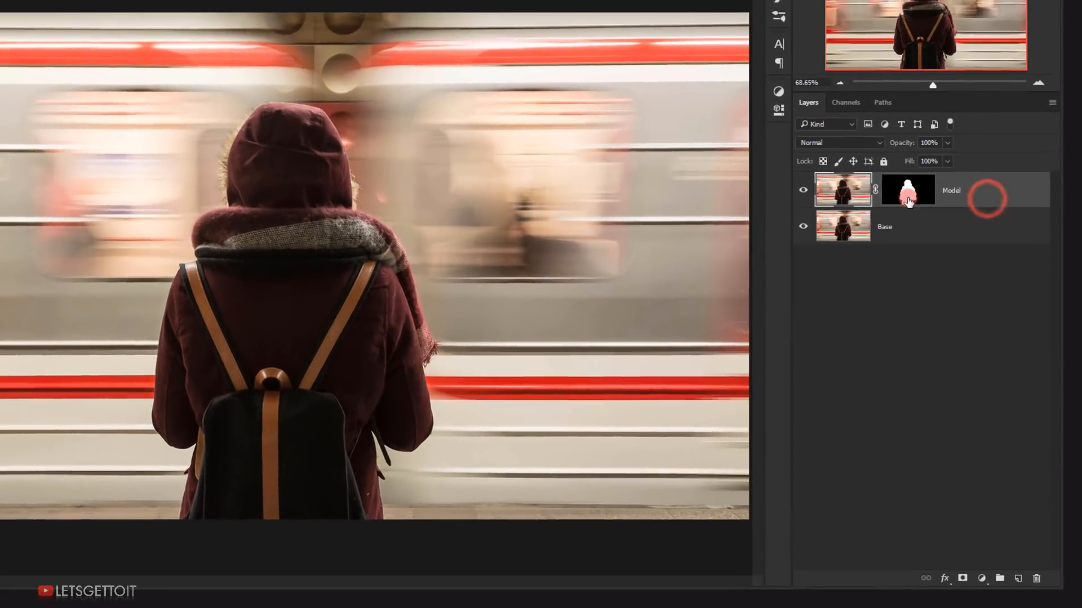
left_click(925, 289)
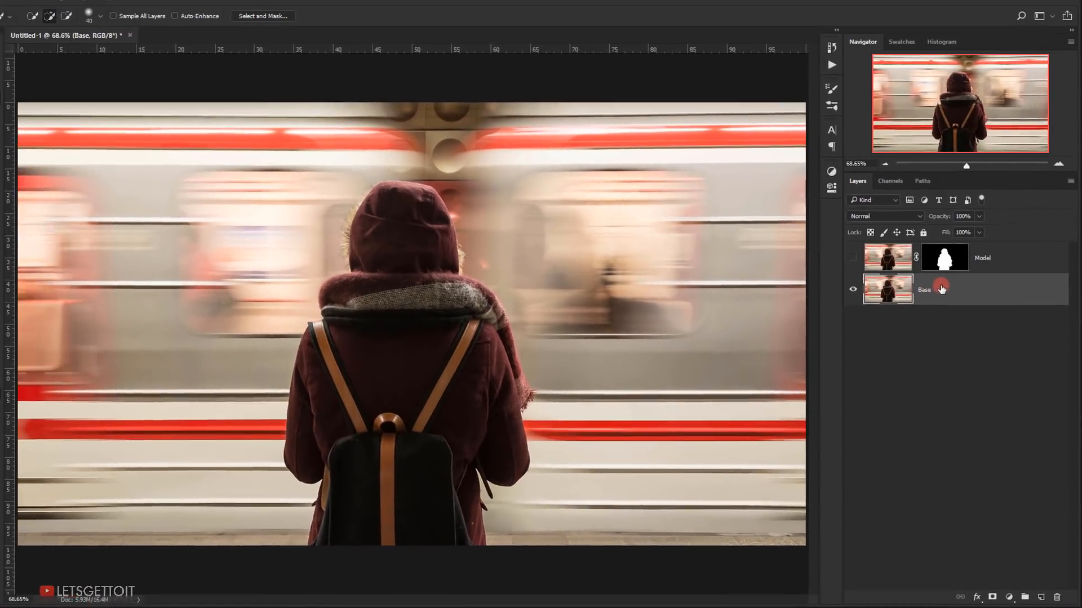
left_click(15, 94)
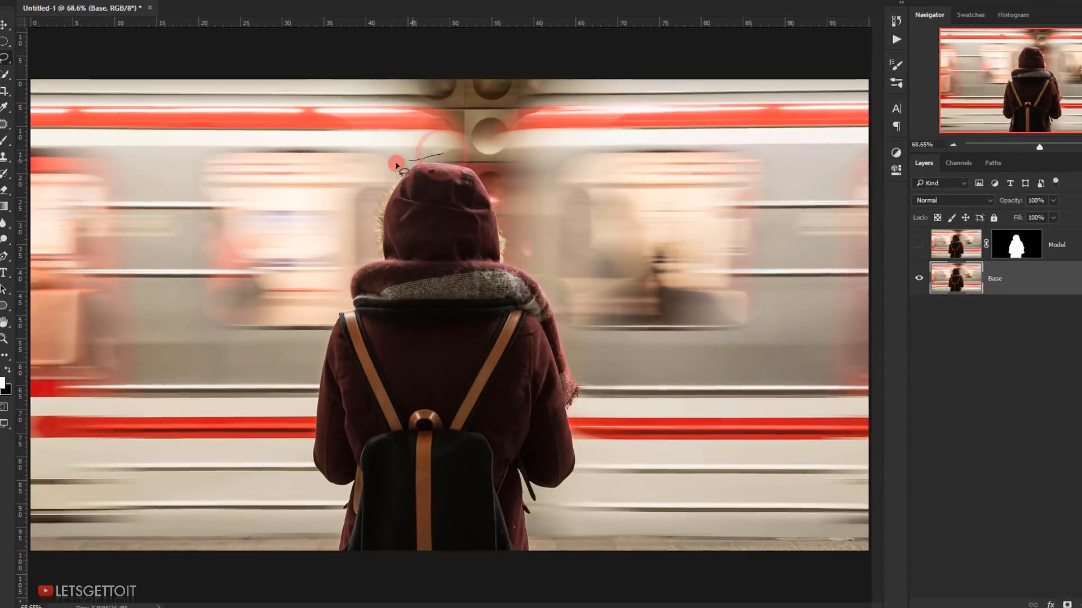
right_click(503, 145)
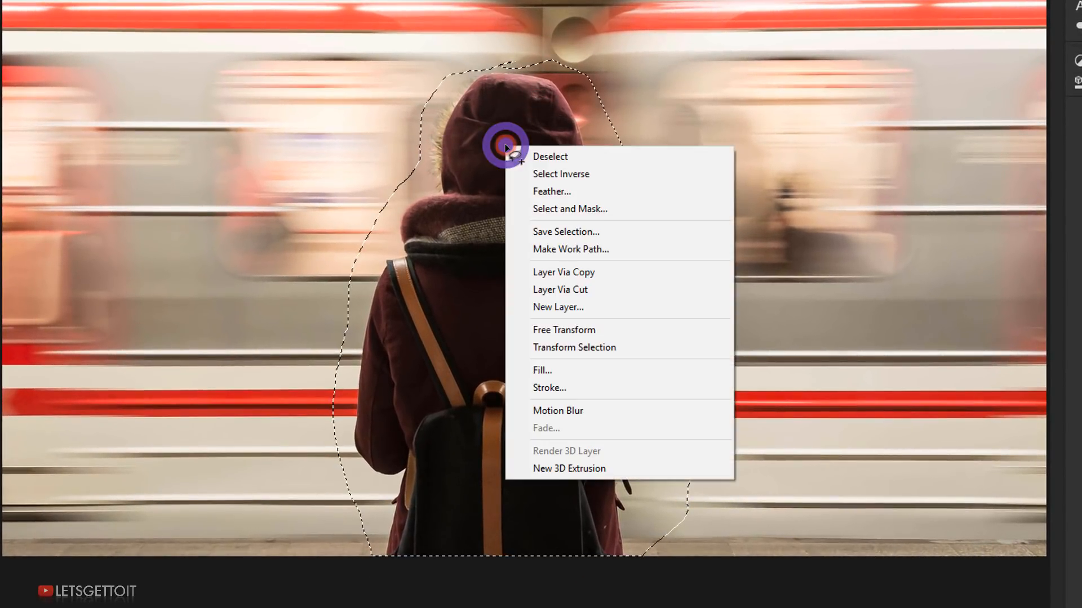
left_click(542, 370)
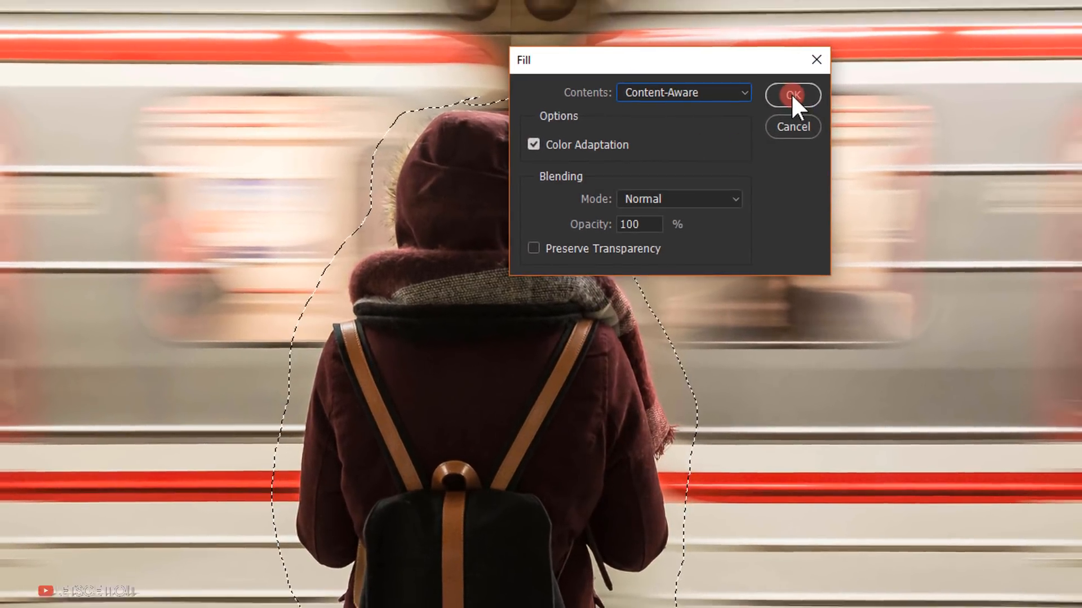
left_click(793, 96)
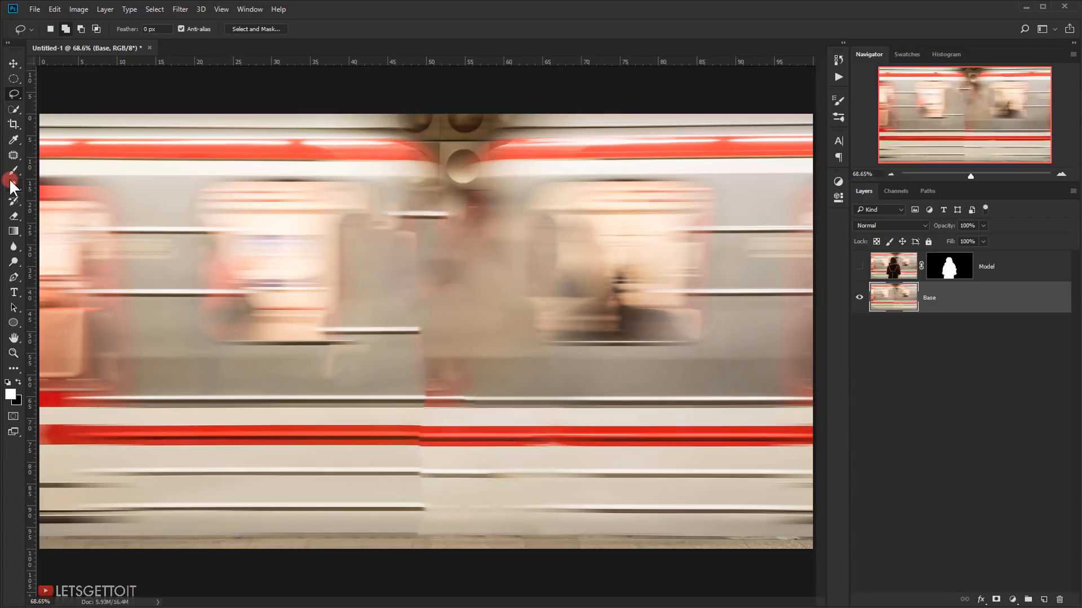
Clone-stamp nearby train stripes over the fill artifacts where the woman was
left_click(13, 185)
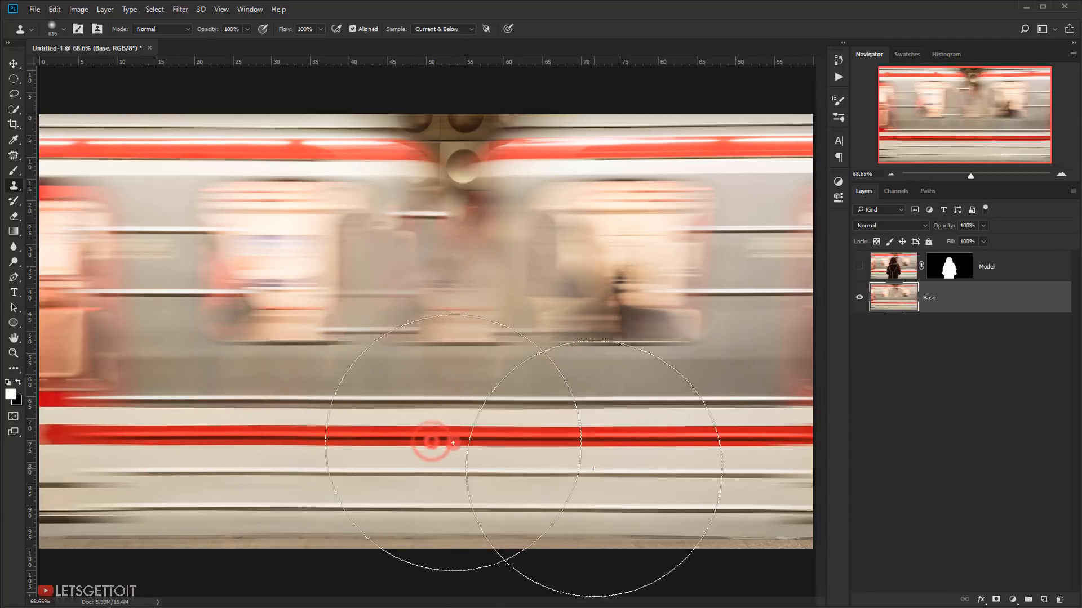
scroll("down", 3)
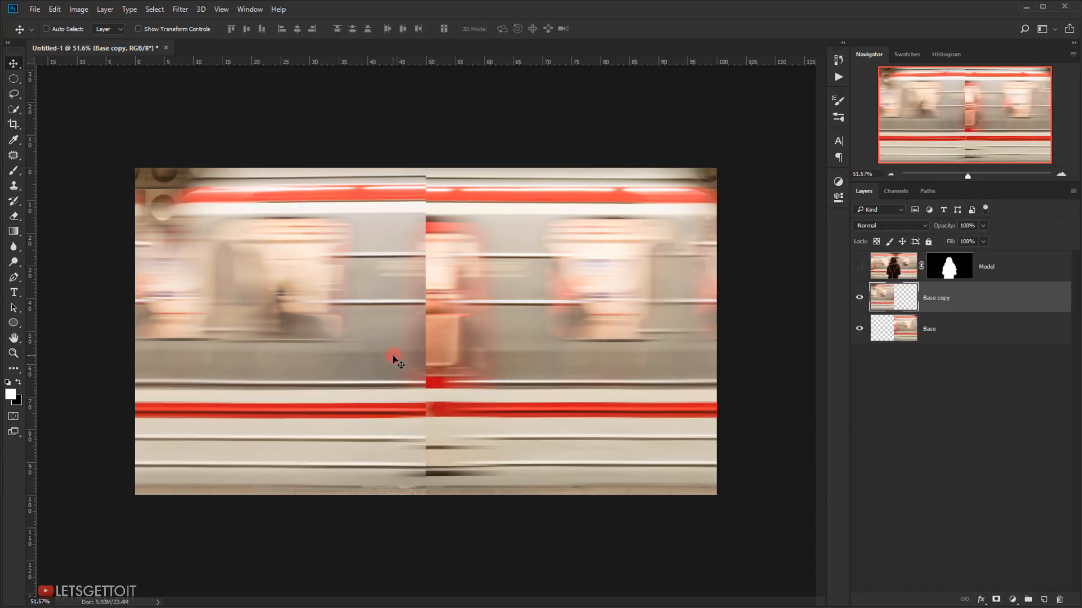
Flip the Base copy half horizontally with Edit > Transform
left_click(54, 9)
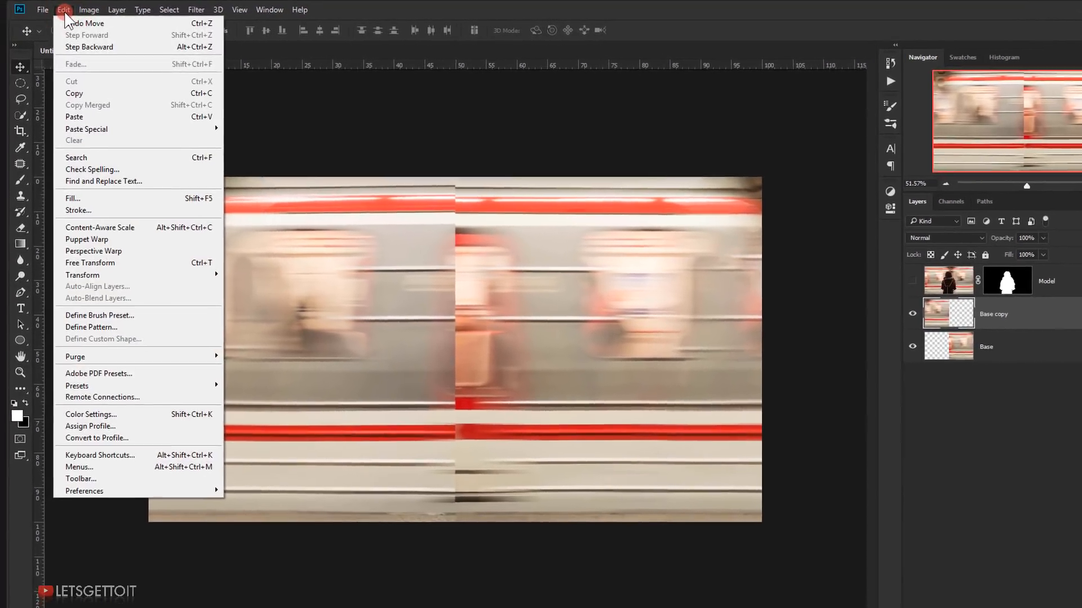
mouse_move(111, 313)
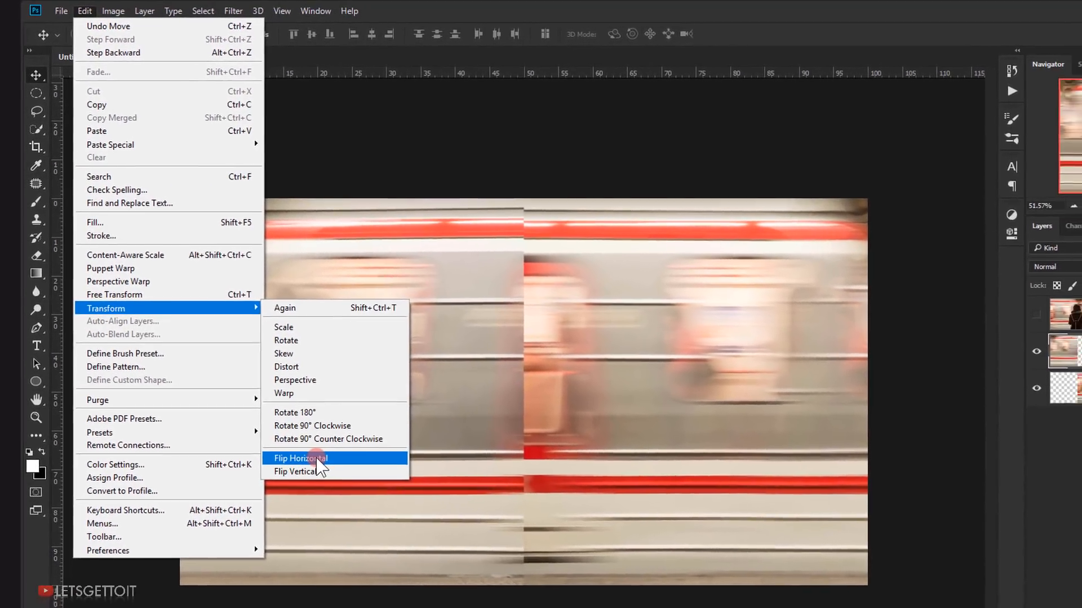
left_click(301, 458)
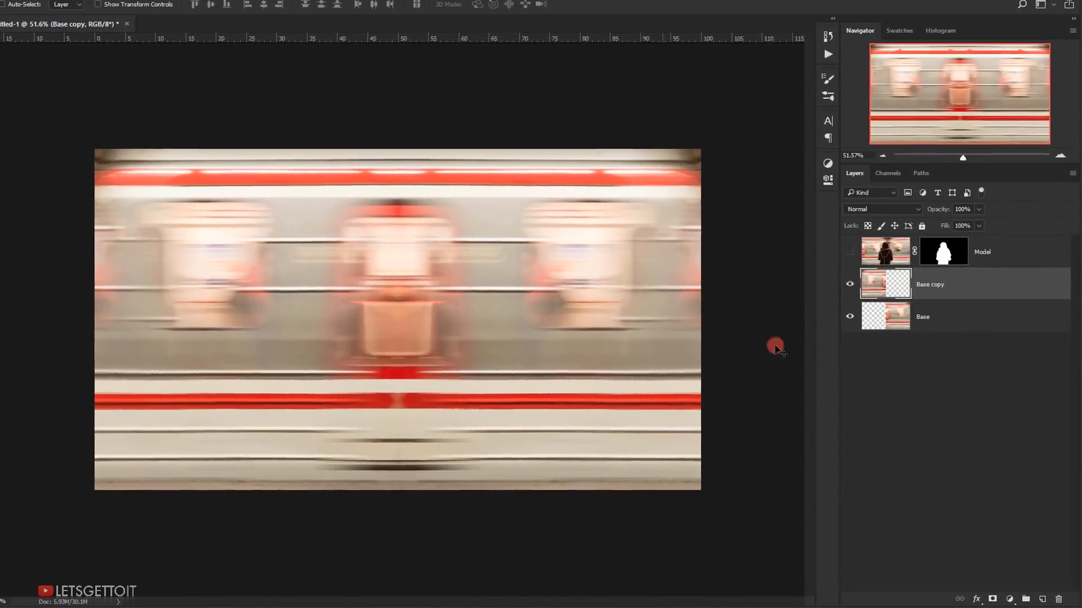
Merge the train halves, add motion blur, and transform Base to cover the canvas
right_click(885, 284)
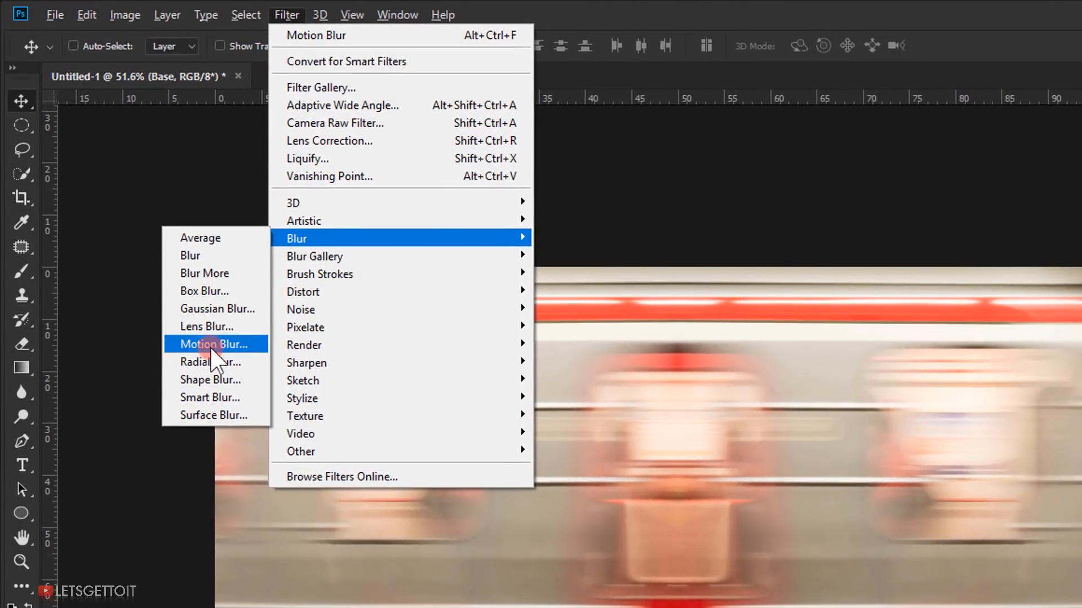
left_click(214, 344)
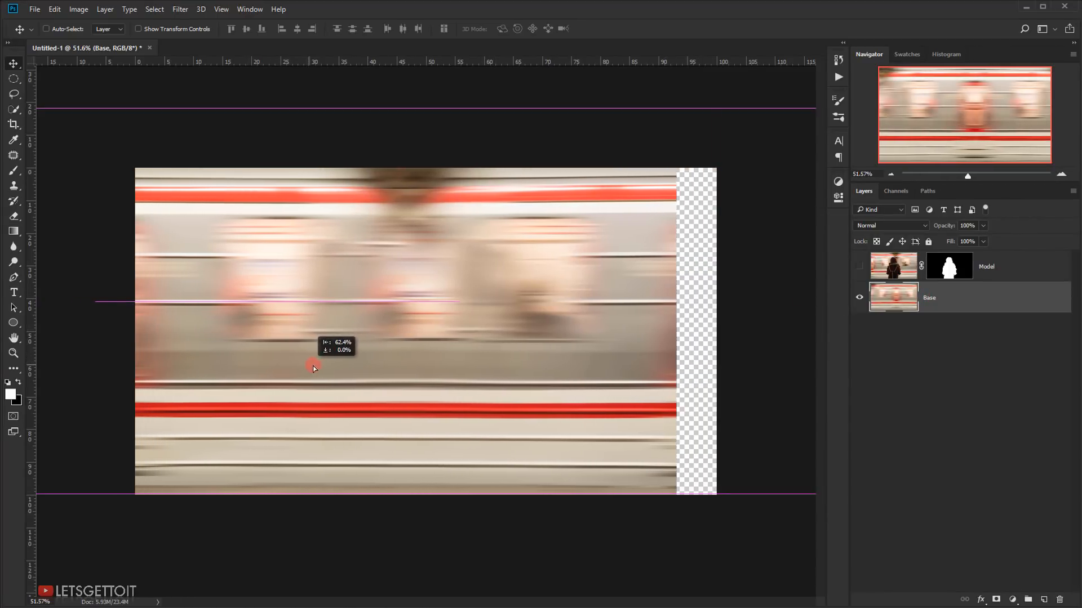
key("ctrl+t")
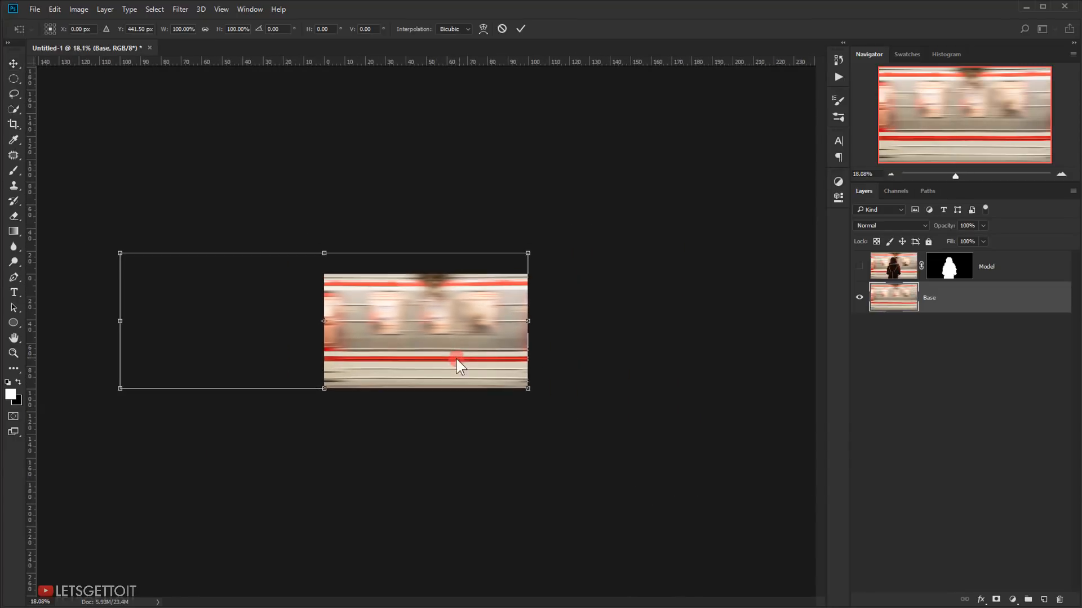
mouse_move(373, 348)
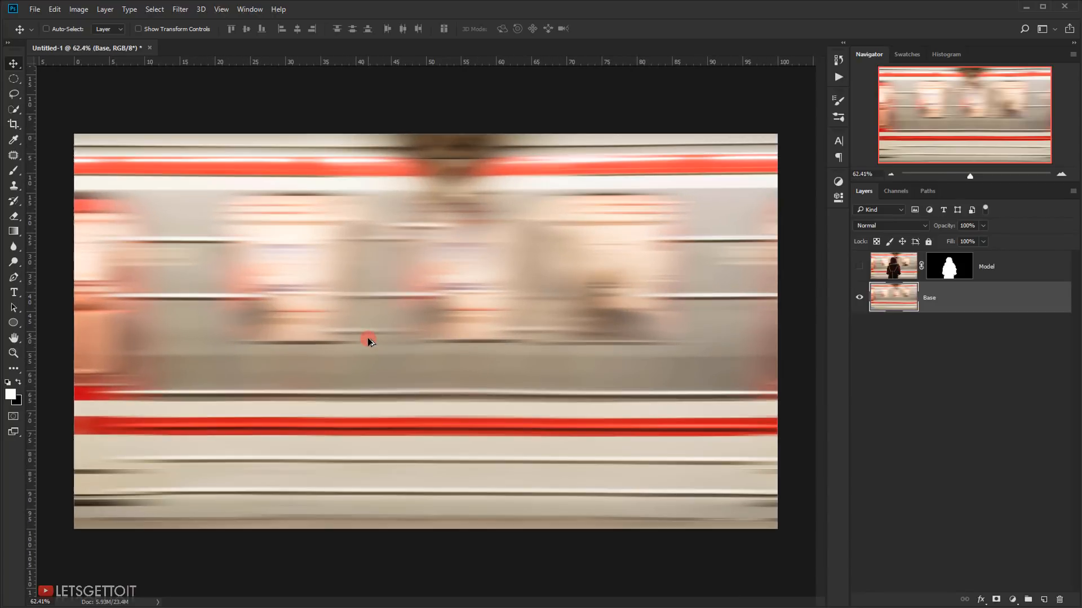
Show the hooded woman Model layer on top of the train
left_click(860, 267)
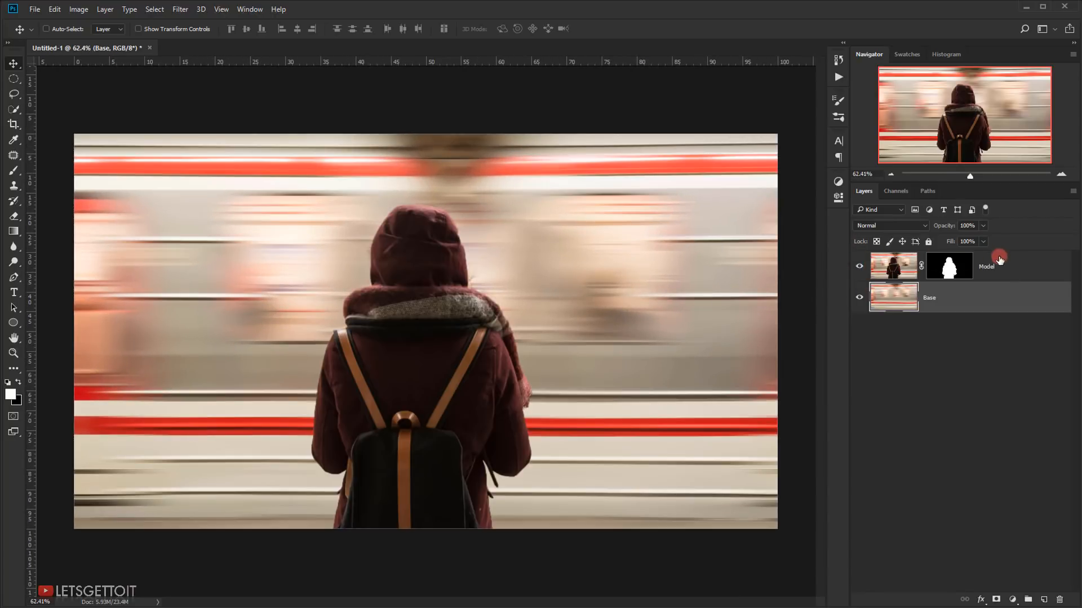
left_click(859, 268)
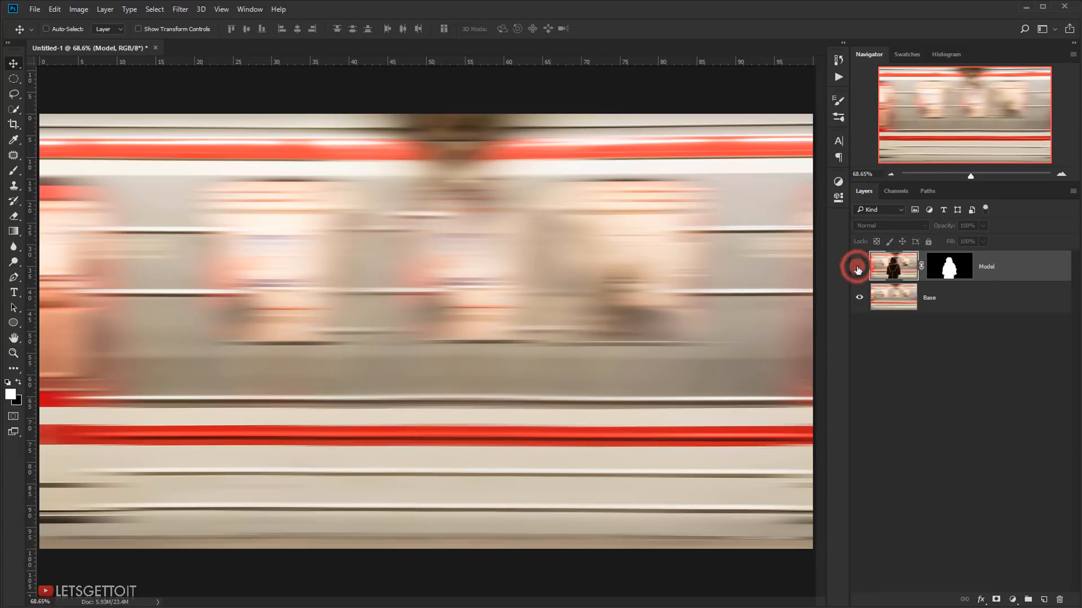
left_click(859, 268)
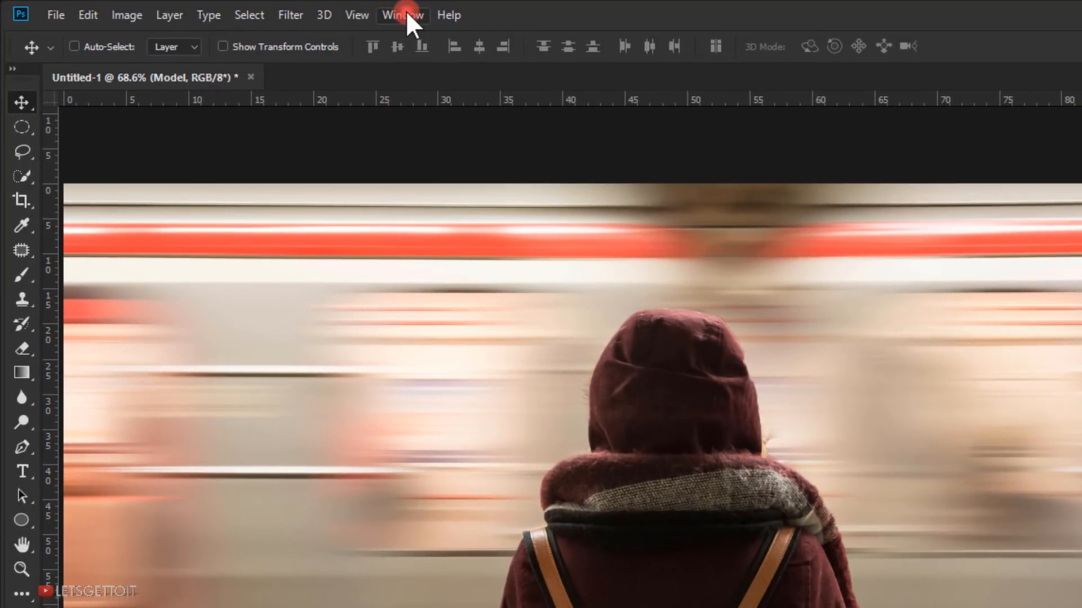
Show the Timeline panel and convert the layers into a video timeline
left_click(402, 15)
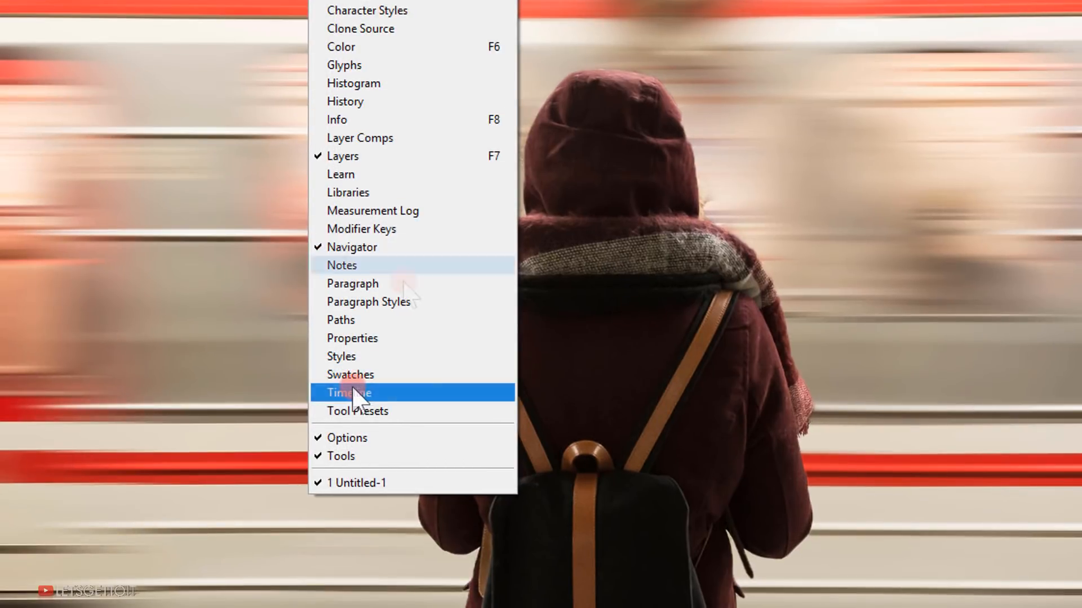
left_click(348, 392)
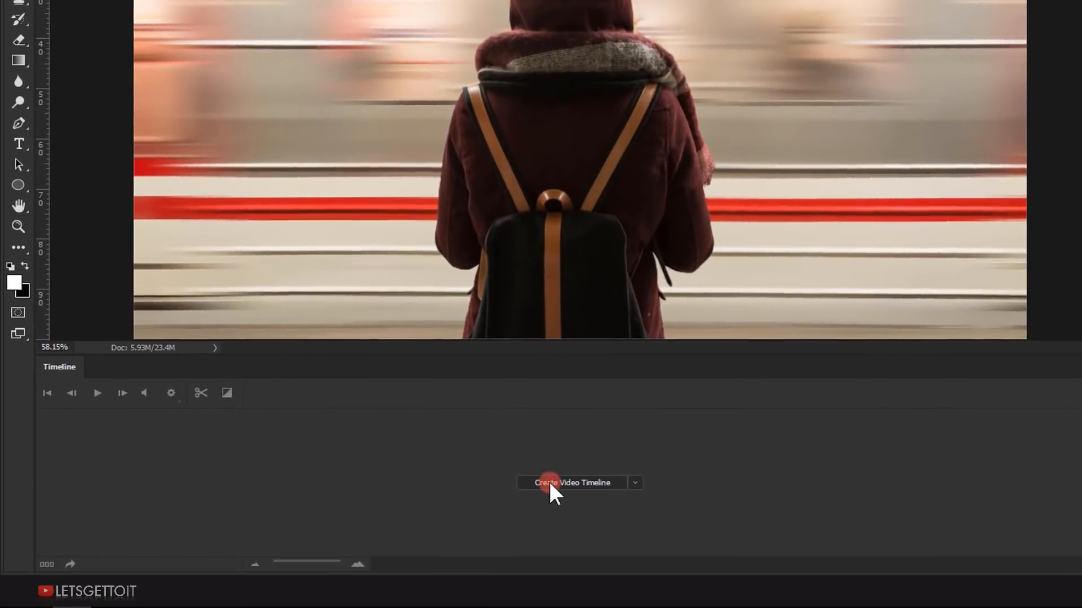
left_click(572, 482)
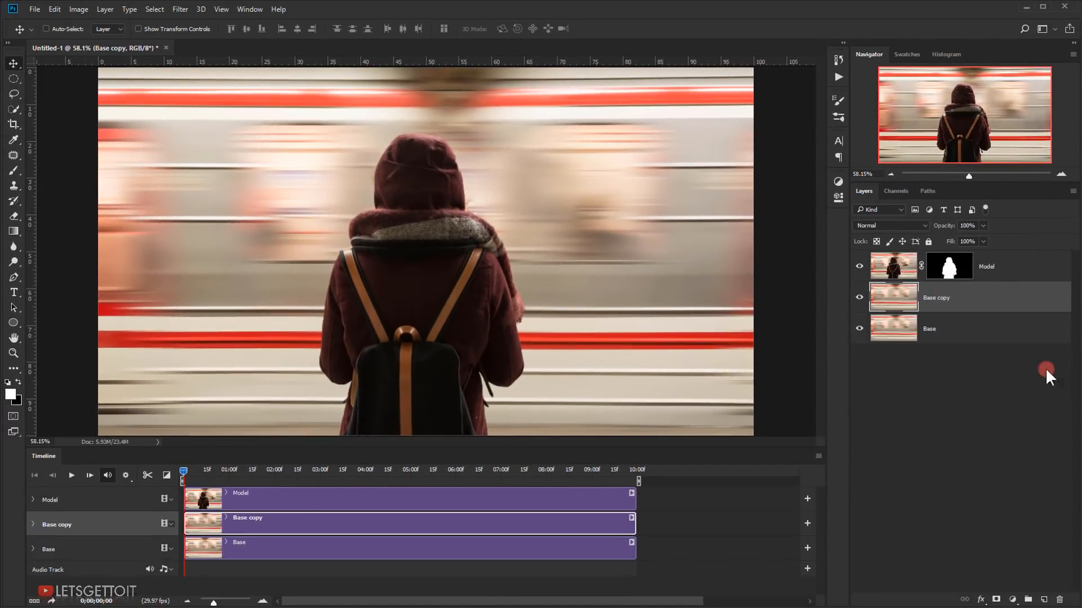
Rename Base copy to 'Train Movement' and expand its timeline track properties
double_click(936, 297)
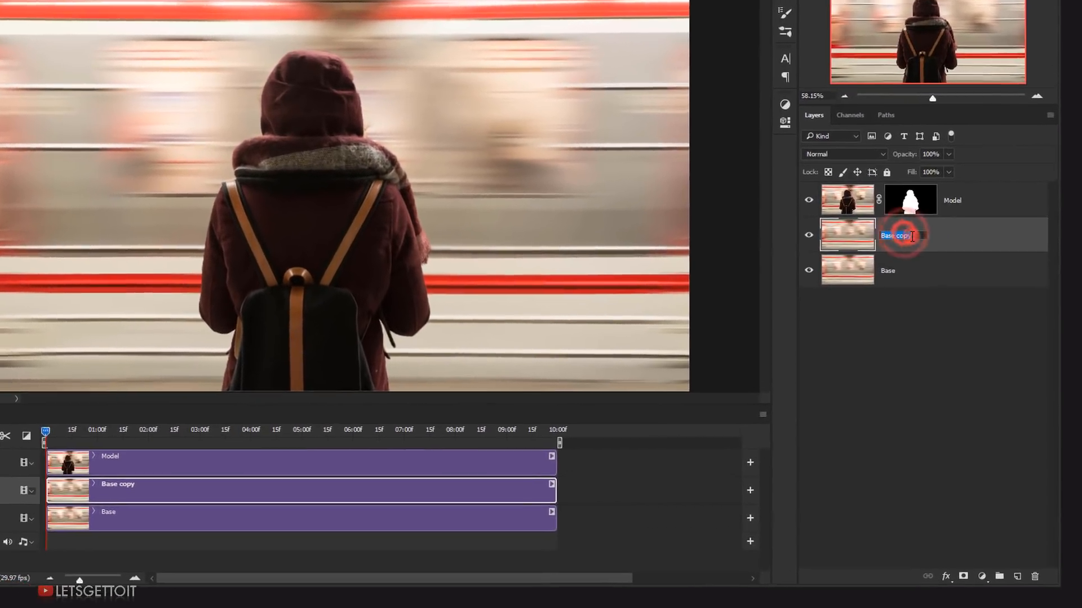
type("Train Movement")
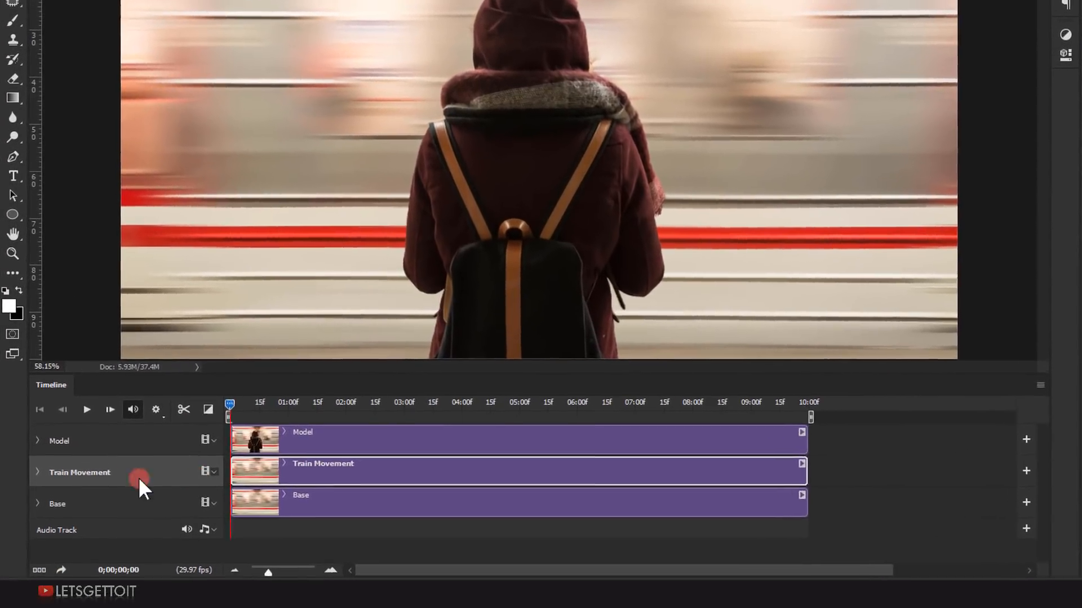
left_click(37, 473)
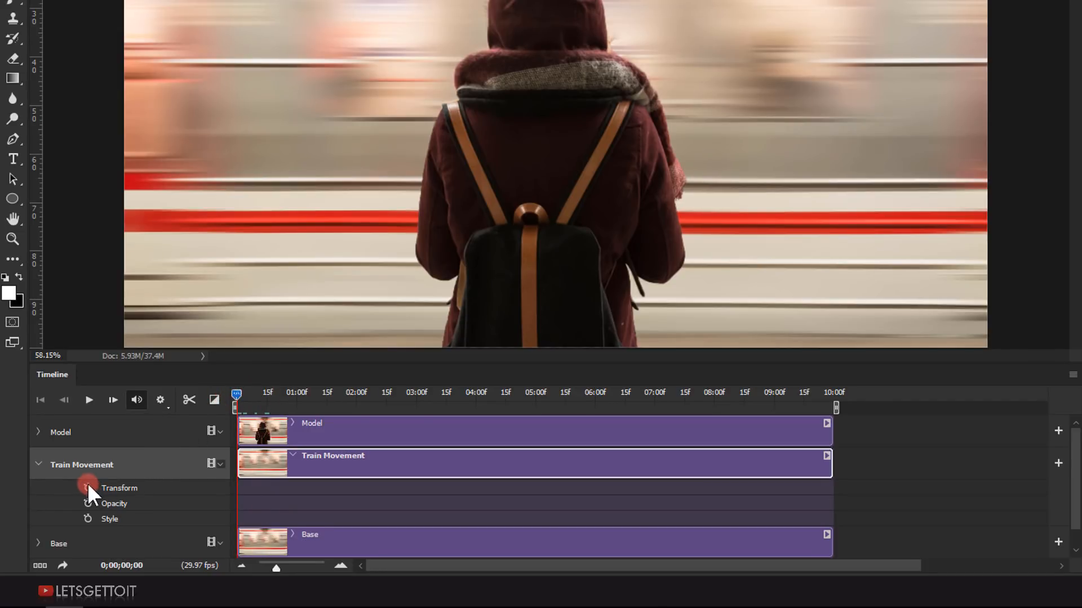
Add Transform keyframes to Train Movement at the clip start and near ten seconds
left_click(87, 488)
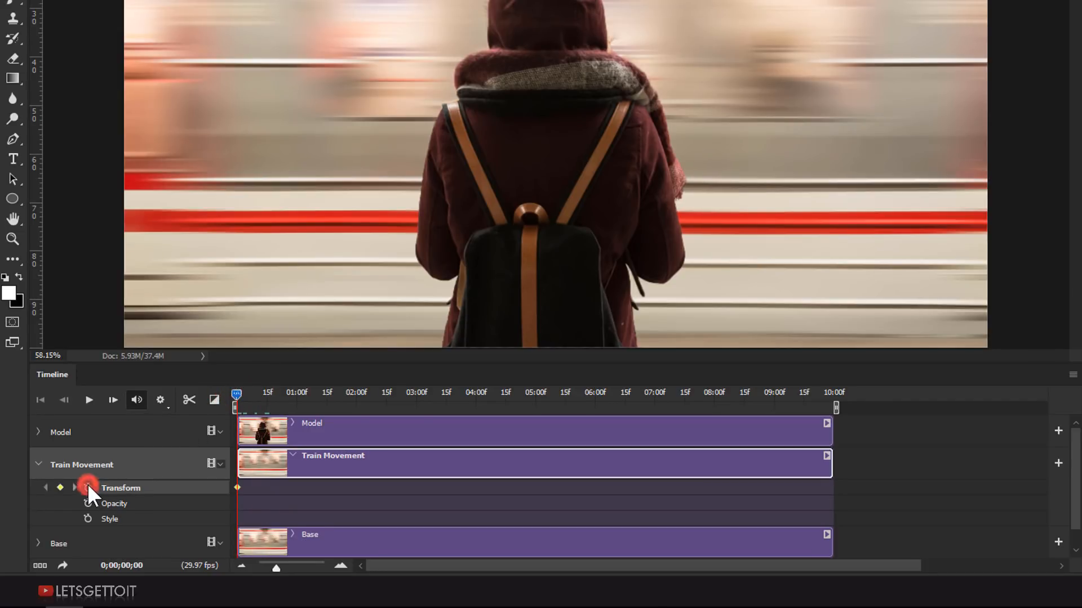
left_click(75, 488)
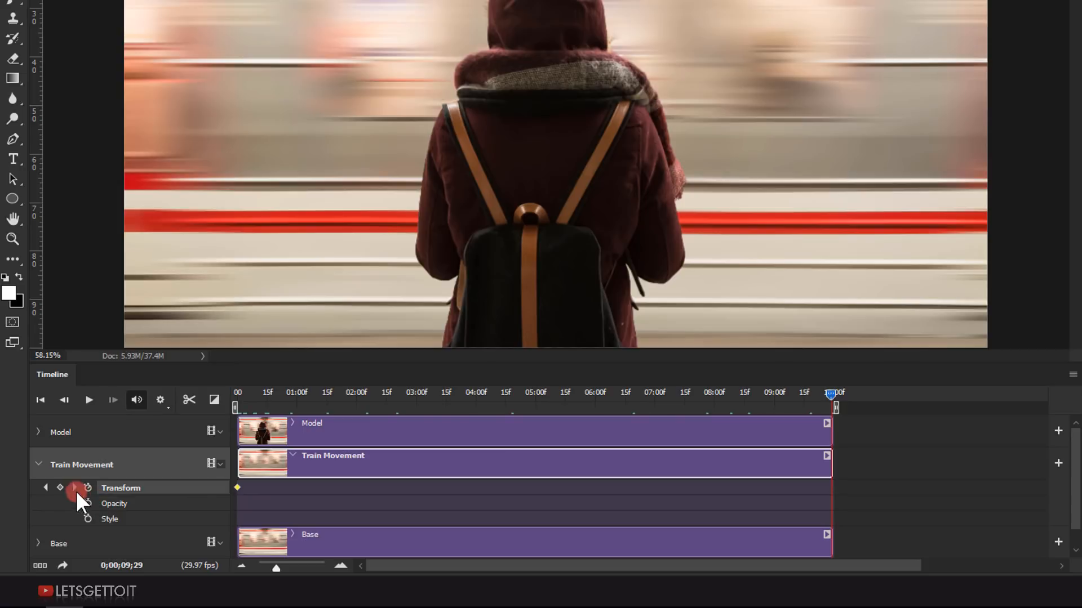
left_click(60, 488)
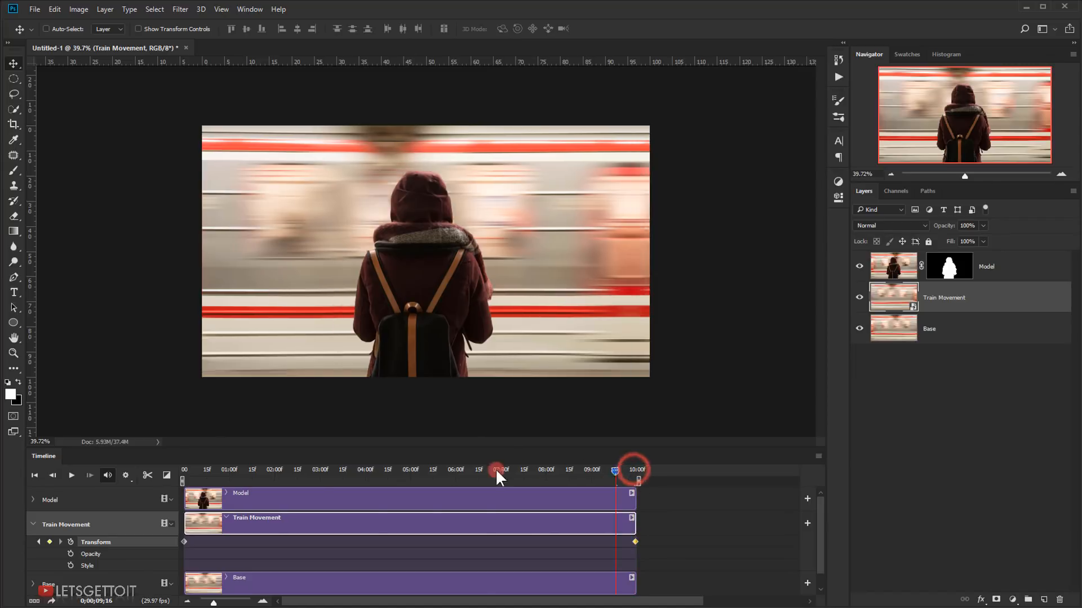
left_click(183, 470)
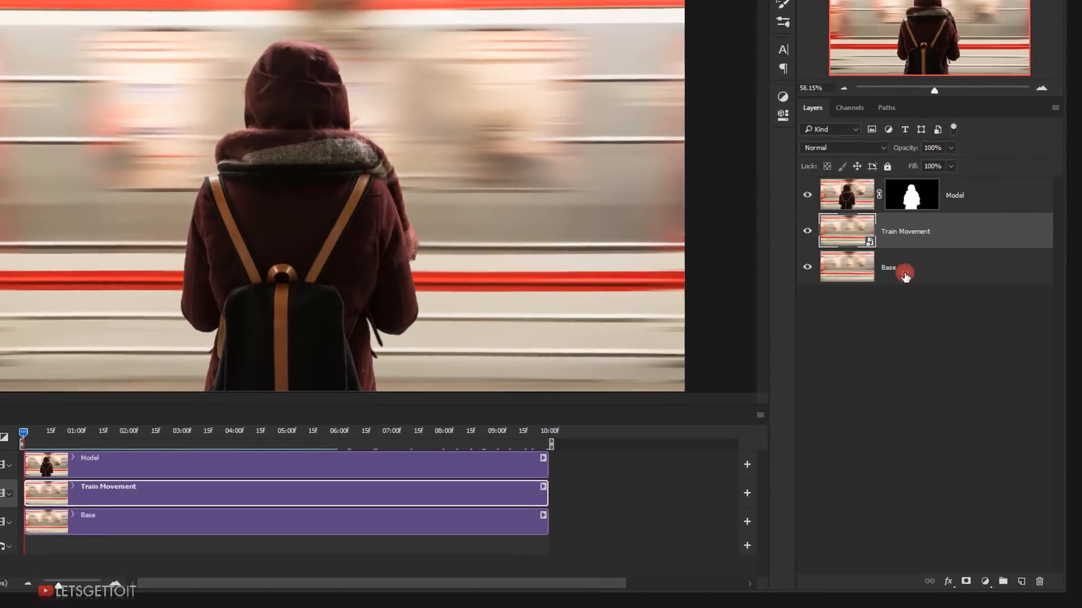
Delete Base, duplicate Train Movement, and start the copy at zero, one second before the original
right_click(906, 274)
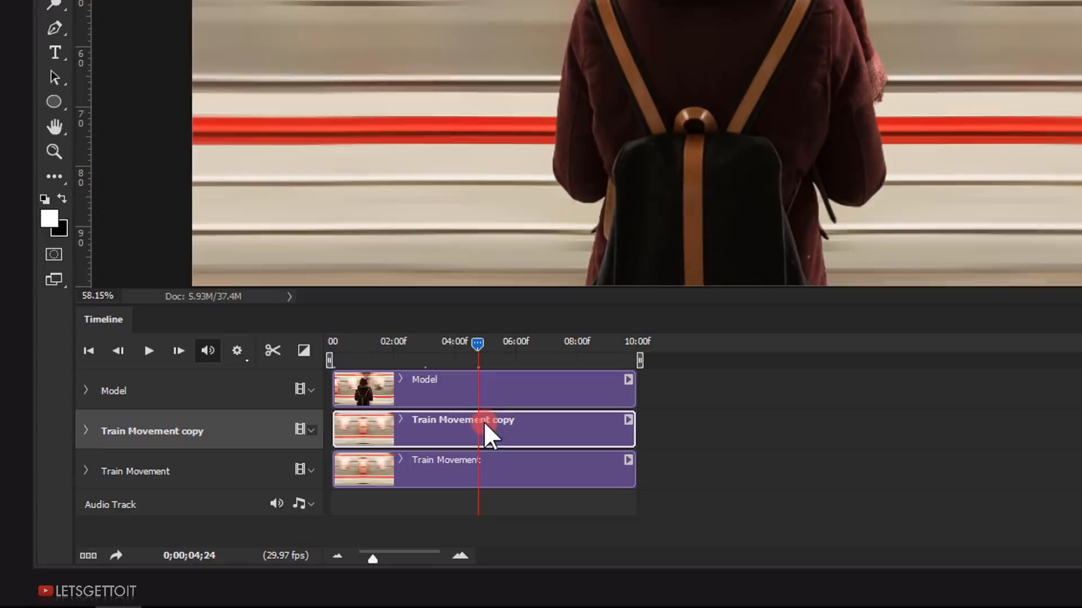
mouse_move(343, 434)
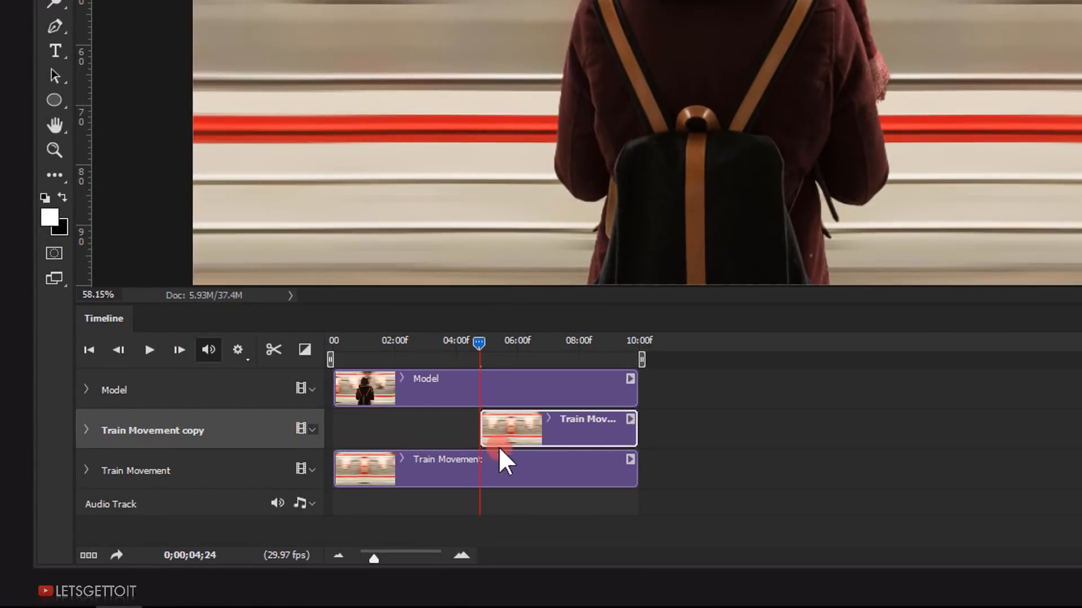
left_click(483, 469)
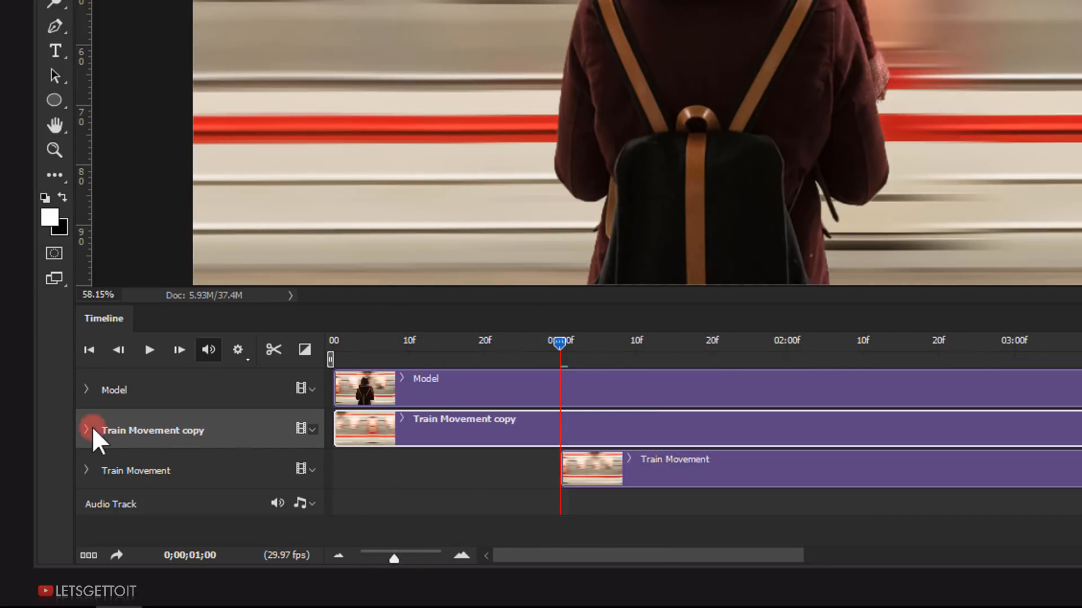
Keyframe the Train Movement copy's opacity, end the work area at the clips' end, and preview playback
left_click(86, 430)
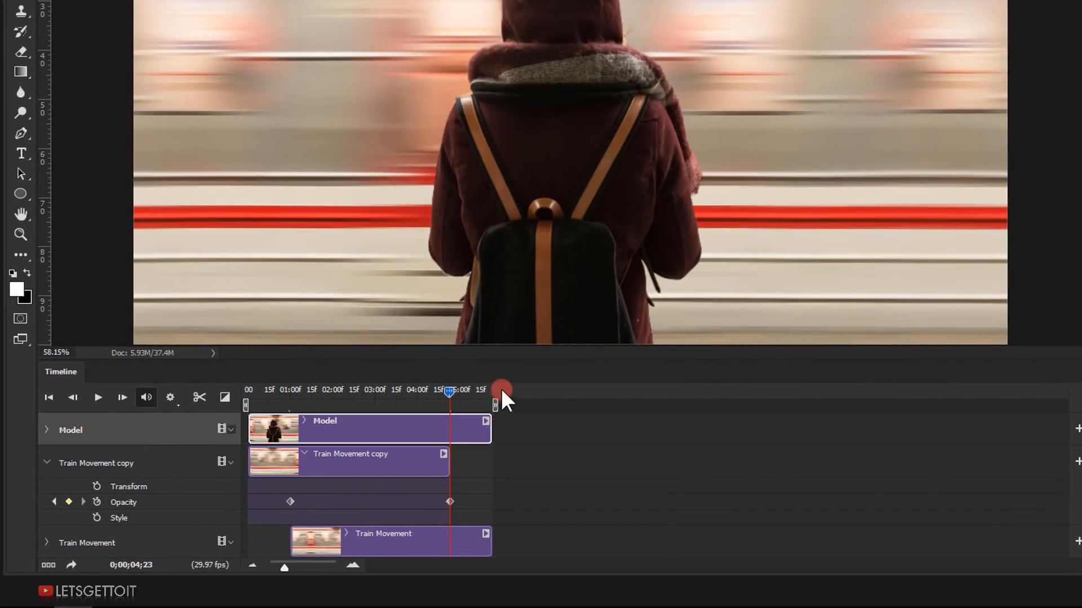
left_click(49, 402)
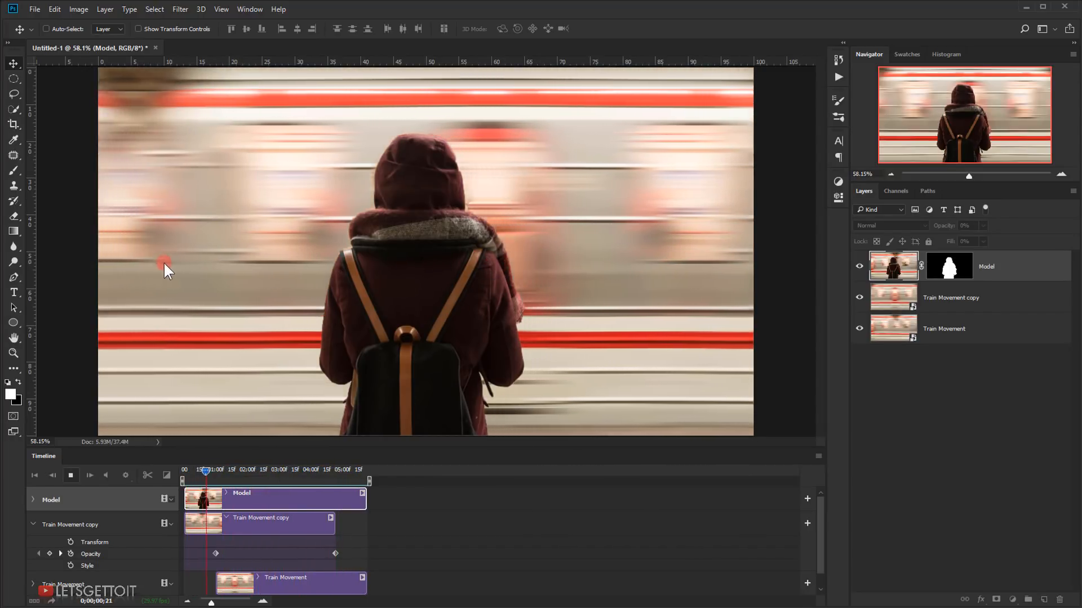
left_click(69, 475)
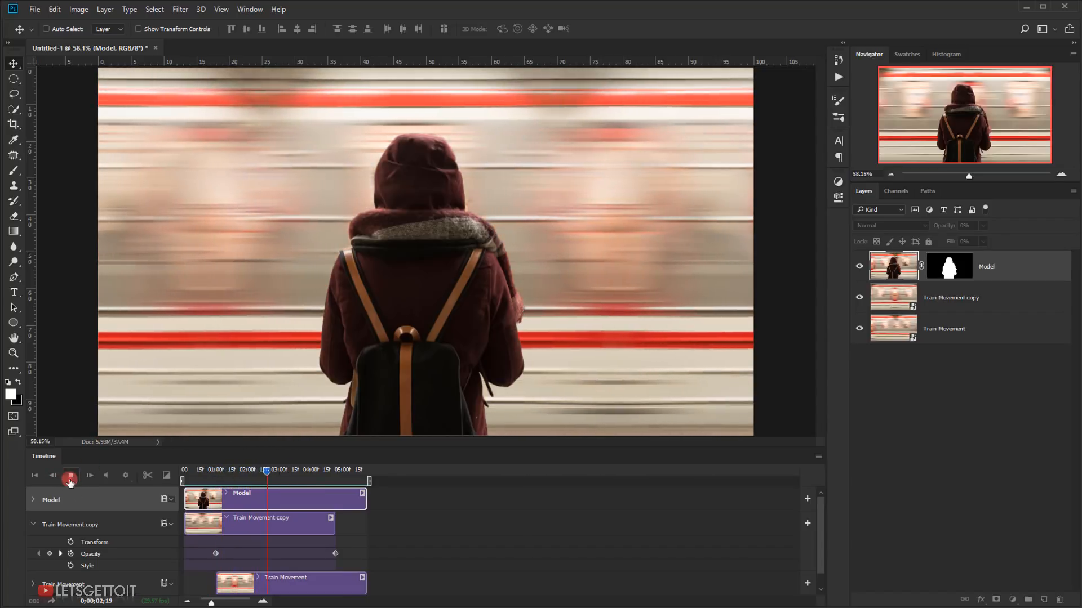
left_click(69, 474)
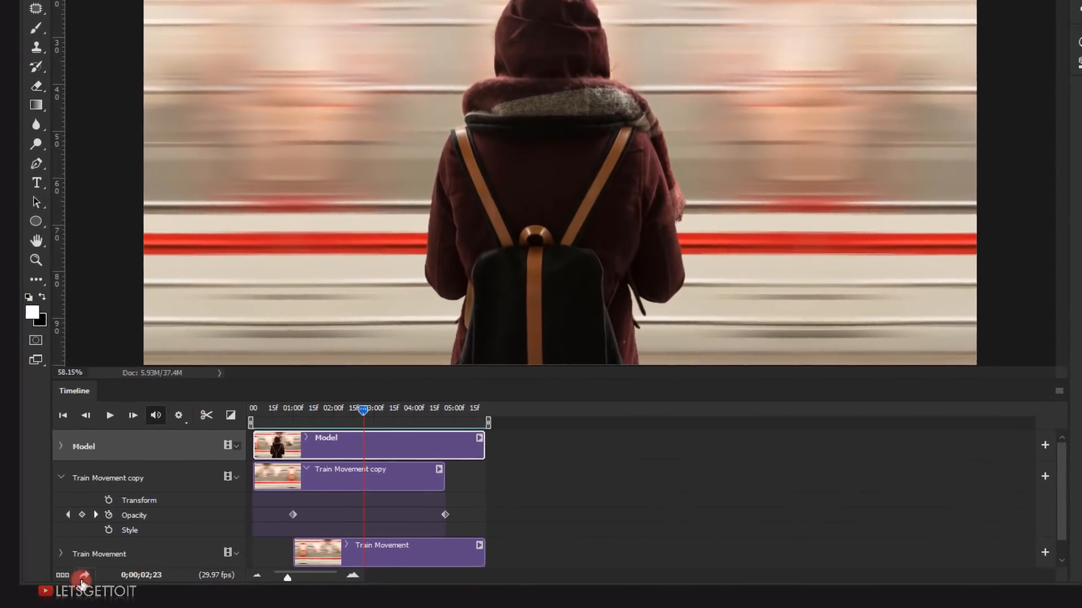
left_click(82, 576)
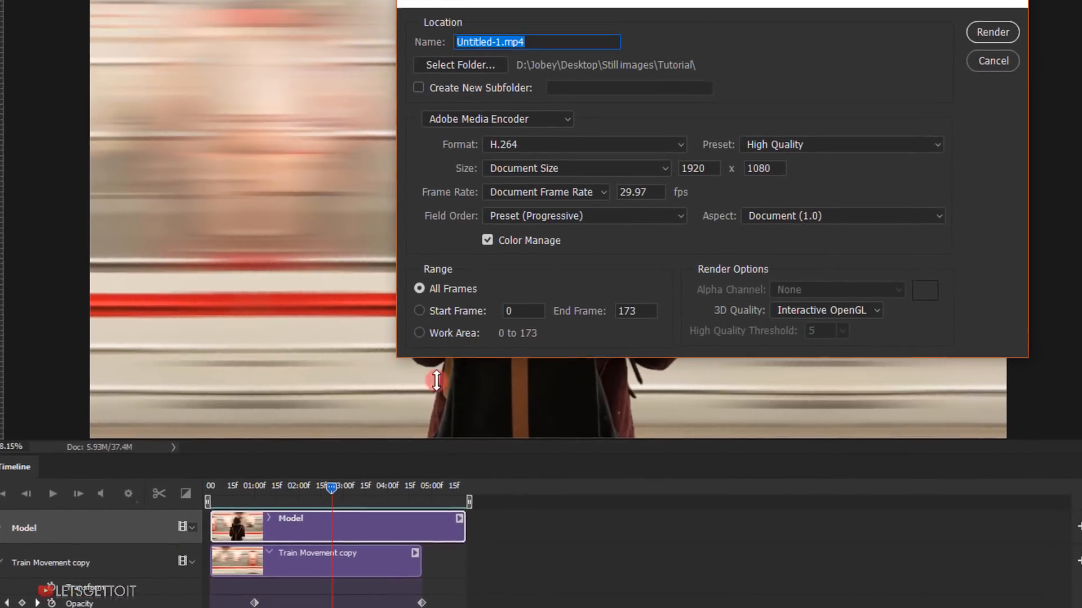
Name the output file Polagraph.mp4 and render the H.264 1920×1080 video
left_click(417, 127)
type("Polagraph")
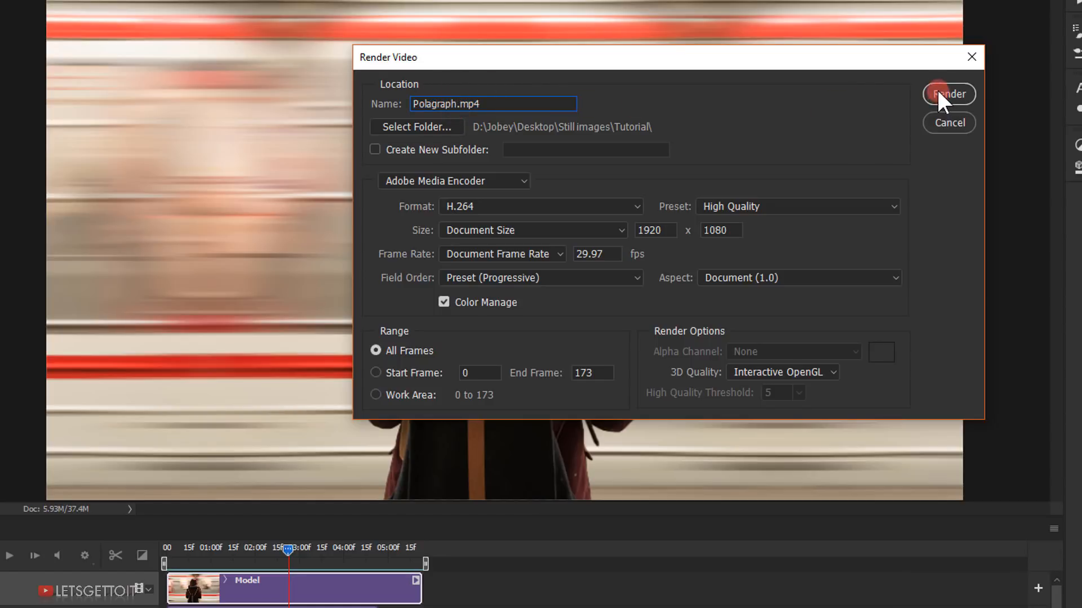
left_click(949, 94)
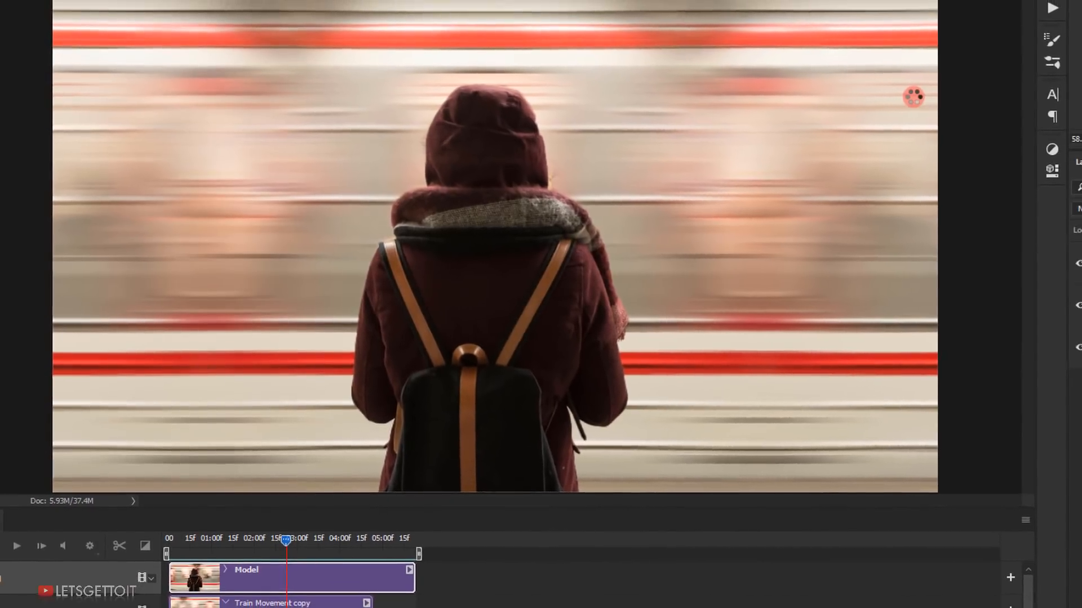